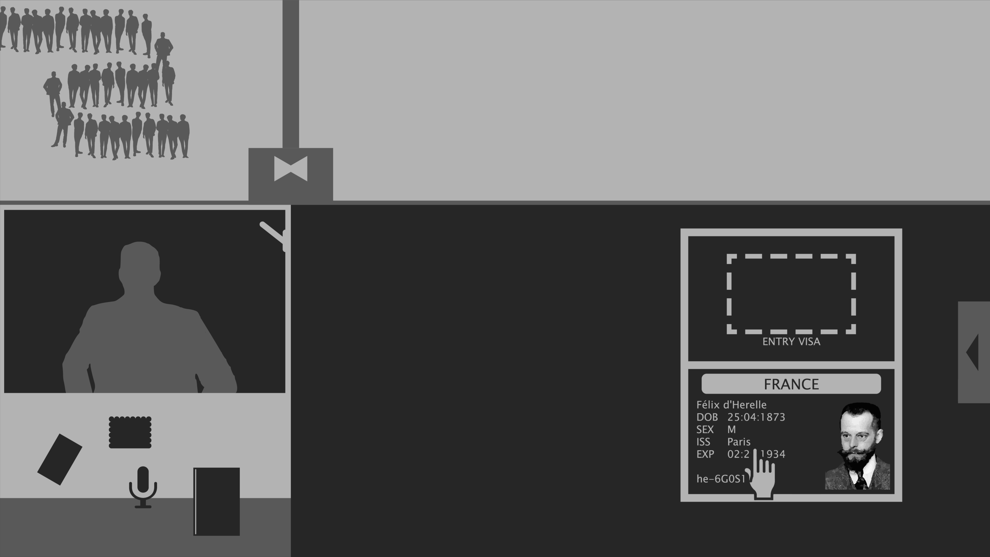
left_click(131, 432)
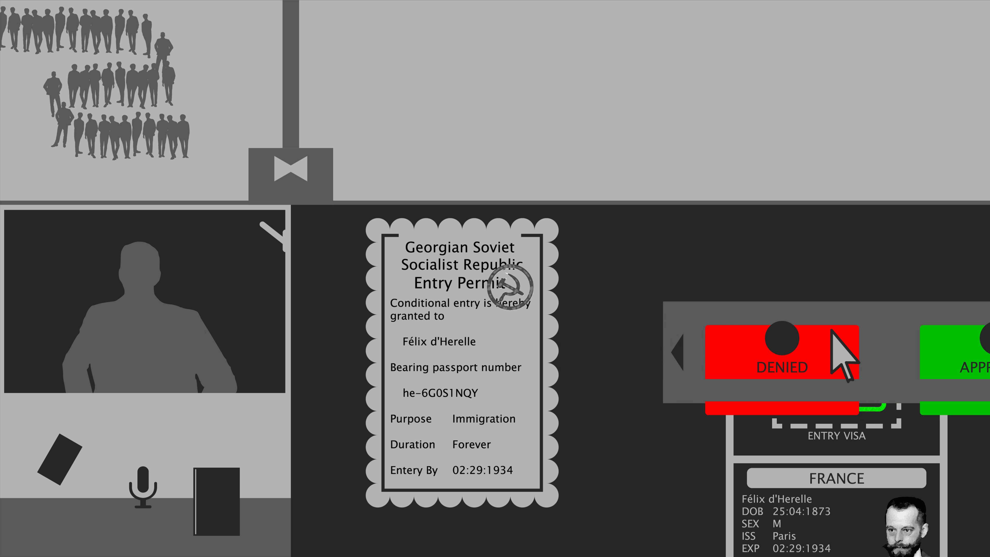
left_click(780, 356)
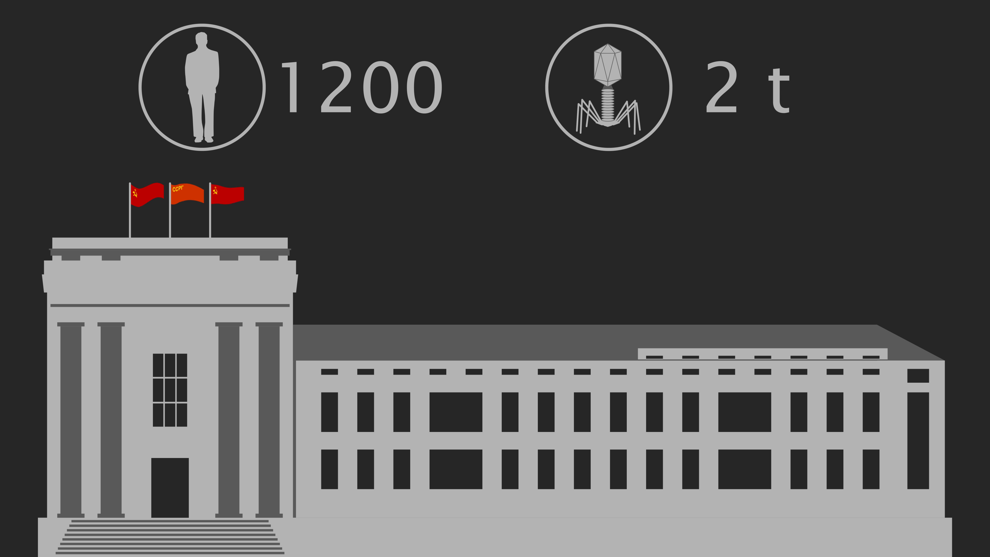